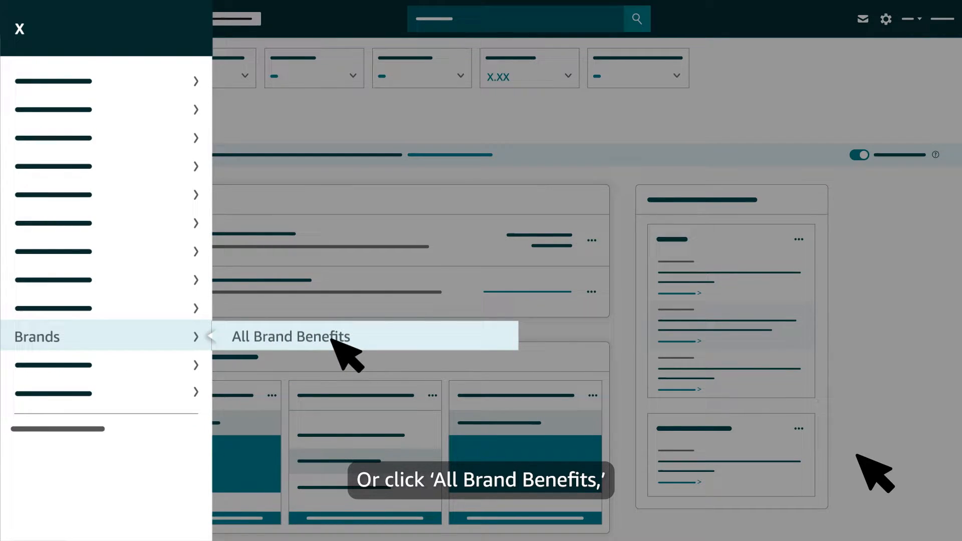
# Go from the brand benefits page through site navigation to Brand Analytics' Market Basket Analysis report
pyautogui.click(291, 336)
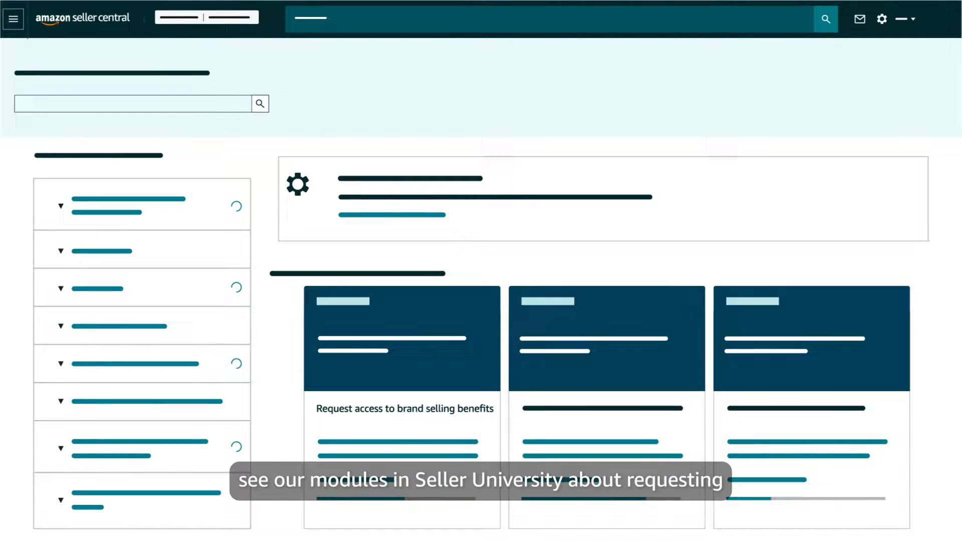
pyautogui.moveTo(536, 442)
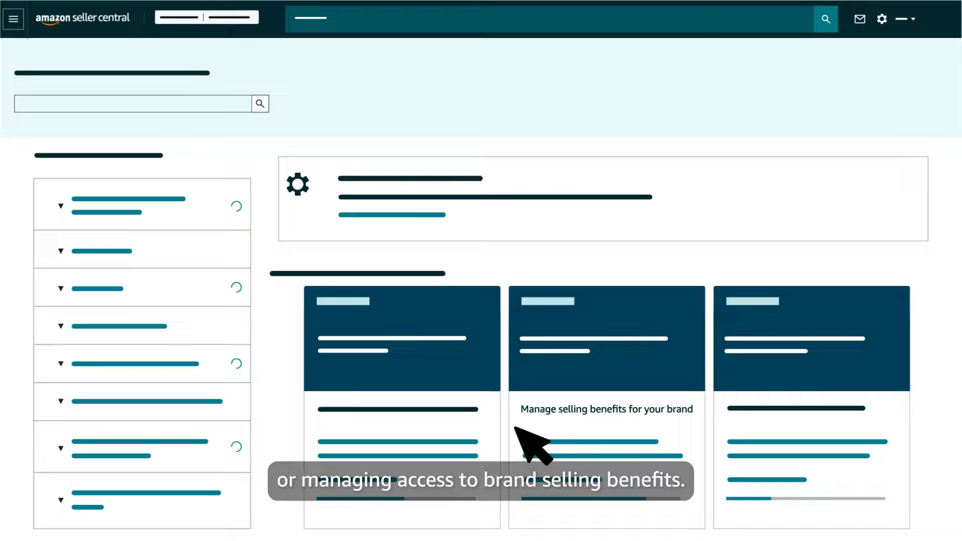
pyautogui.moveTo(681, 442)
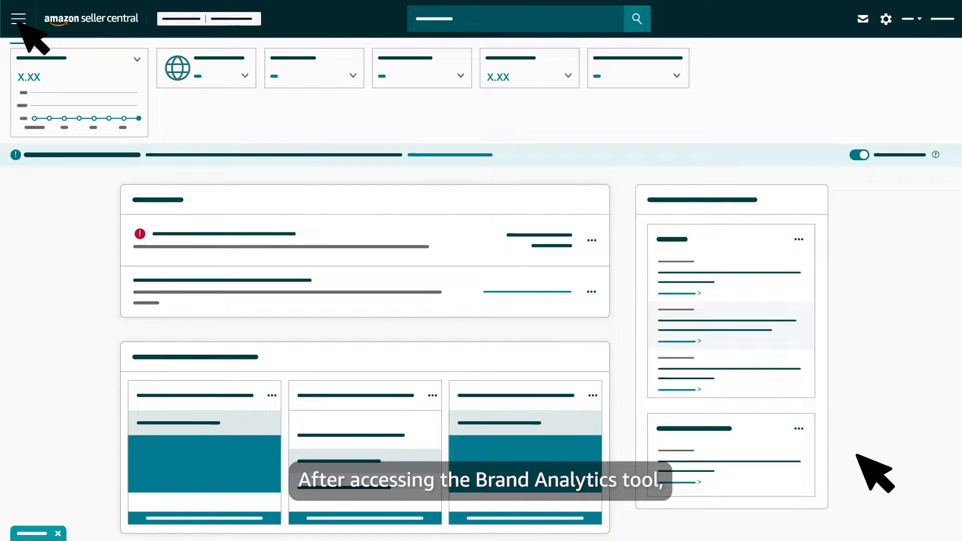
pyautogui.click(17, 18)
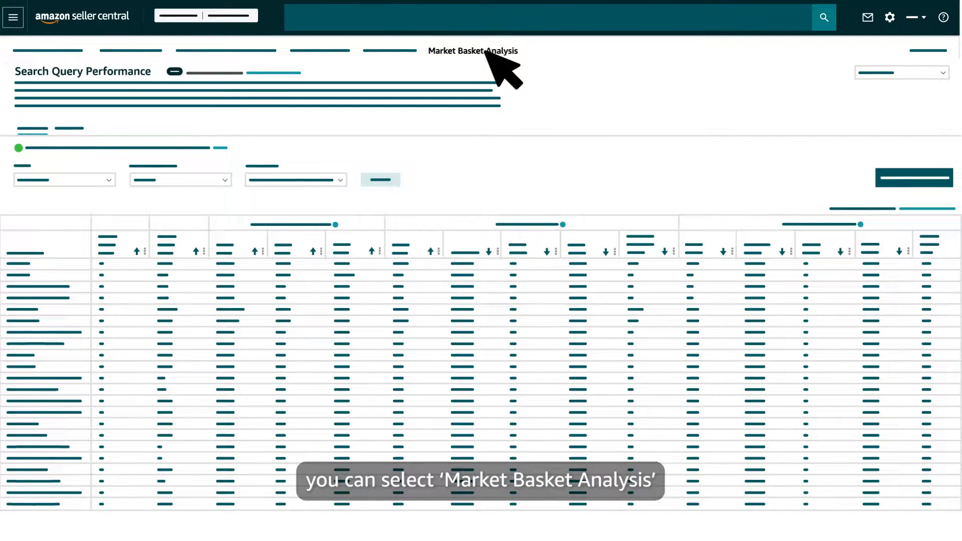
pyautogui.click(472, 51)
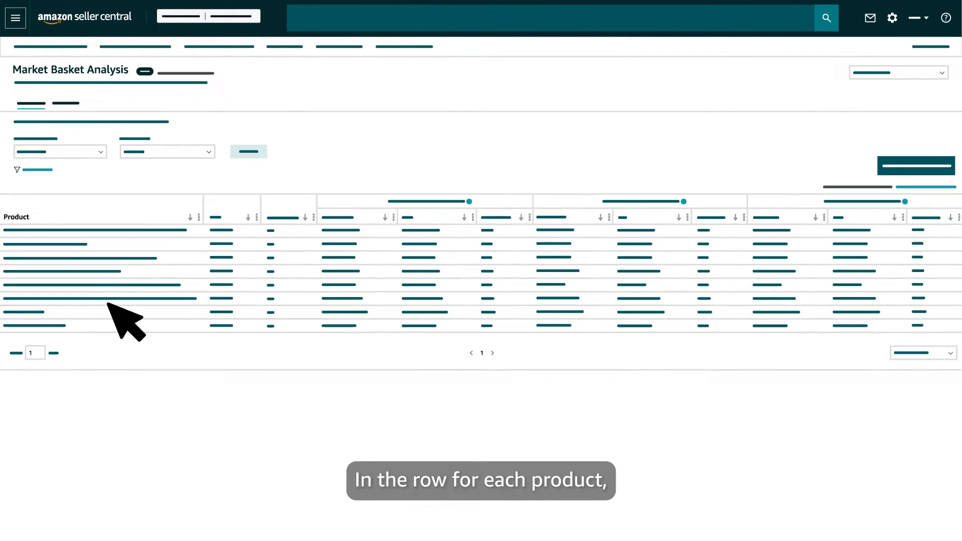
pyautogui.moveTo(242, 243)
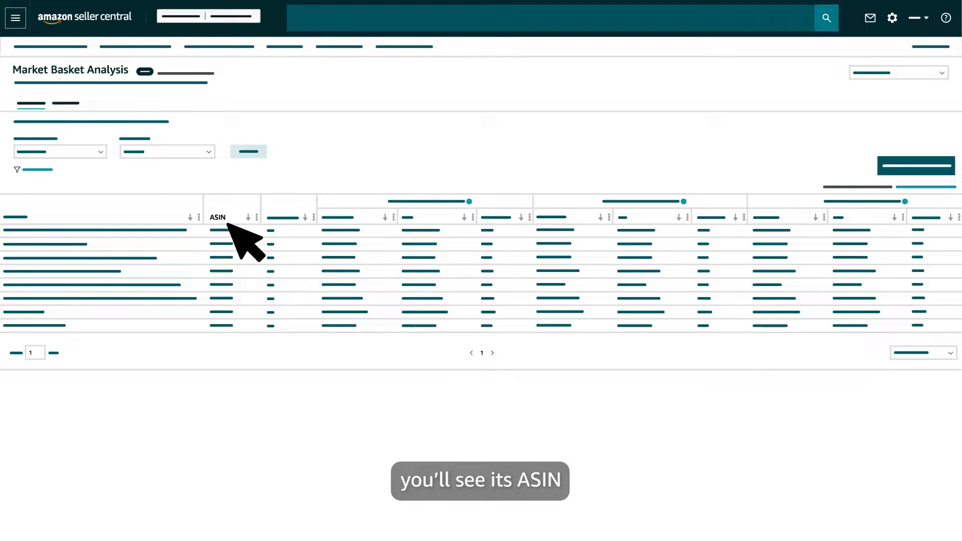
pyautogui.moveTo(324, 243)
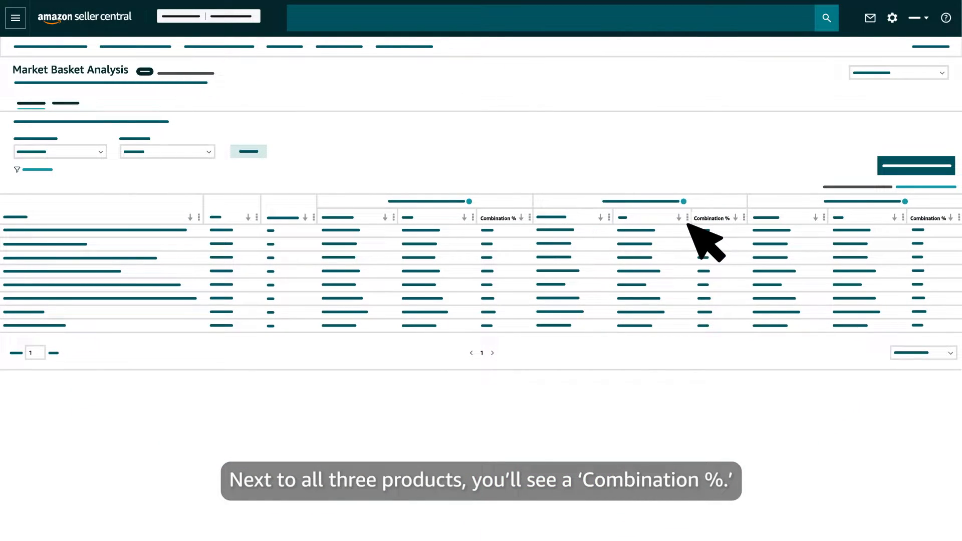
pyautogui.moveTo(936, 239)
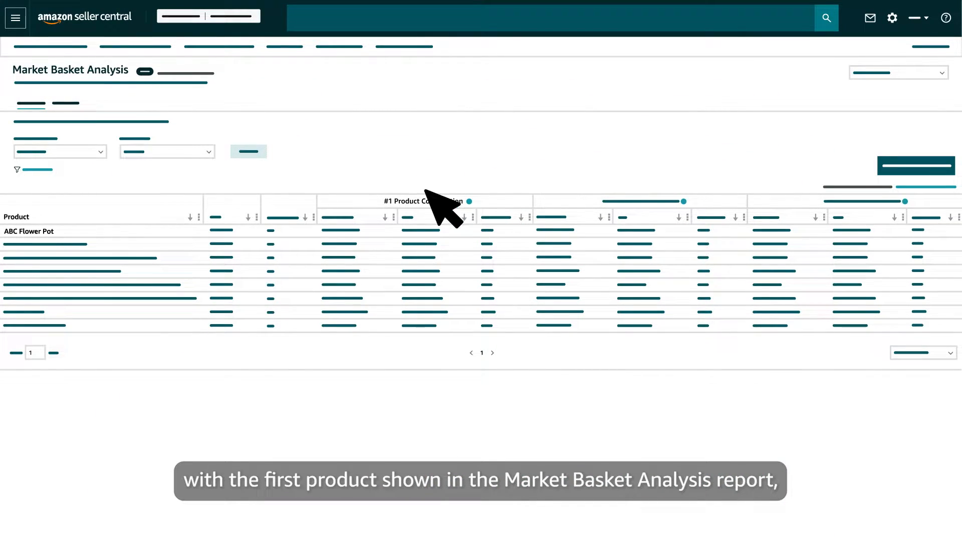
pyautogui.moveTo(153, 95)
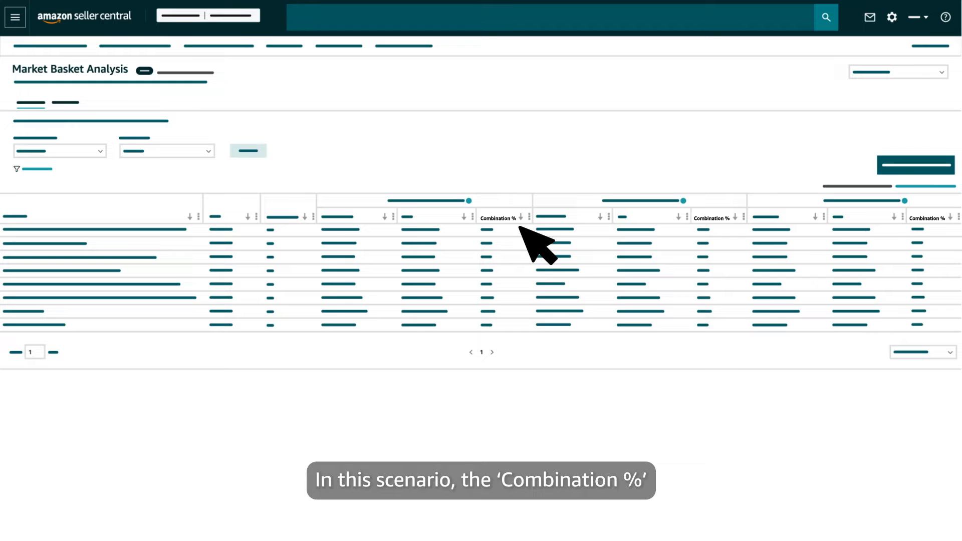
pyautogui.moveTo(484, 227)
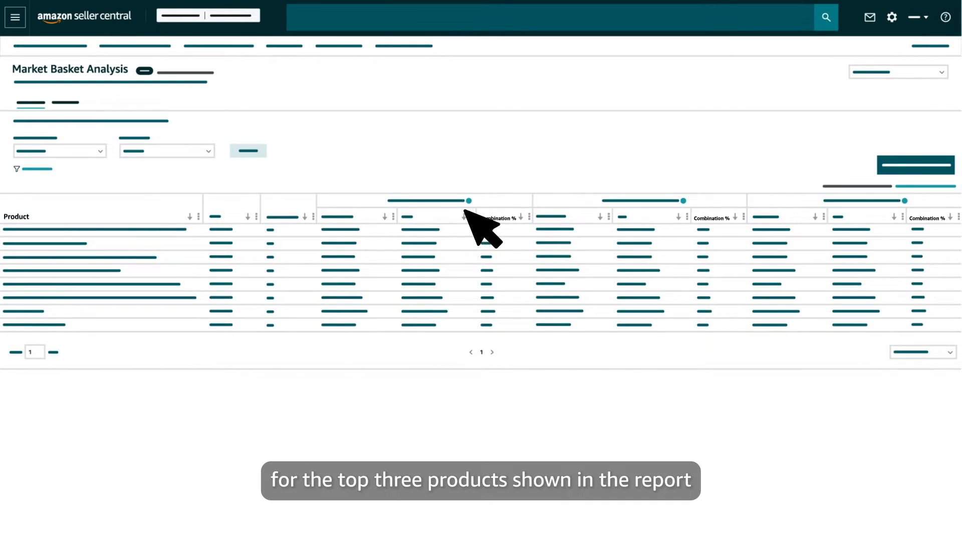
pyautogui.moveTo(880, 227)
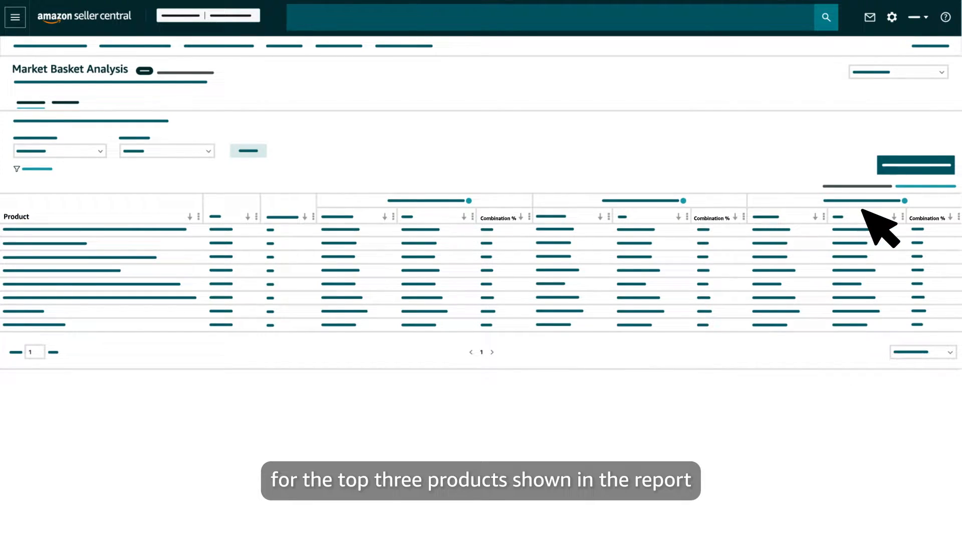
pyautogui.moveTo(724, 254)
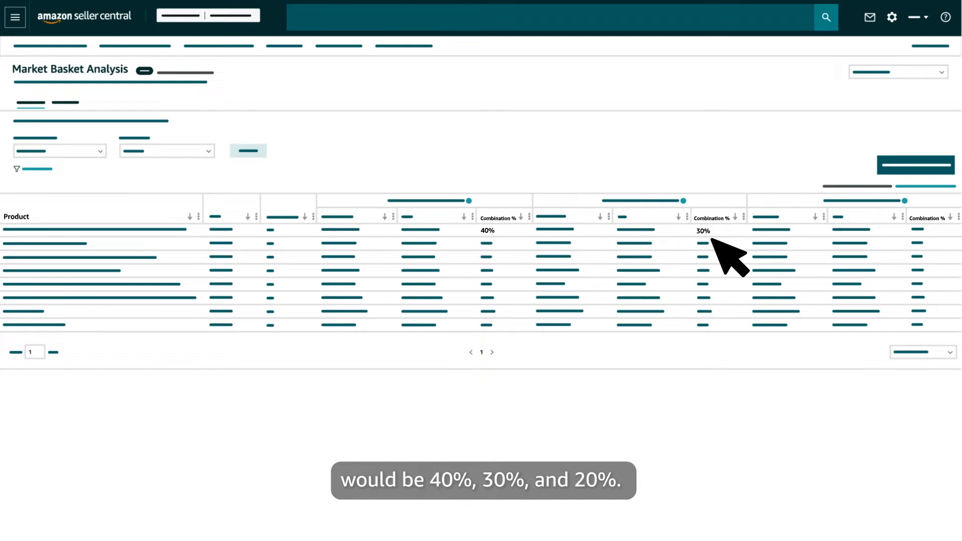
pyautogui.moveTo(933, 251)
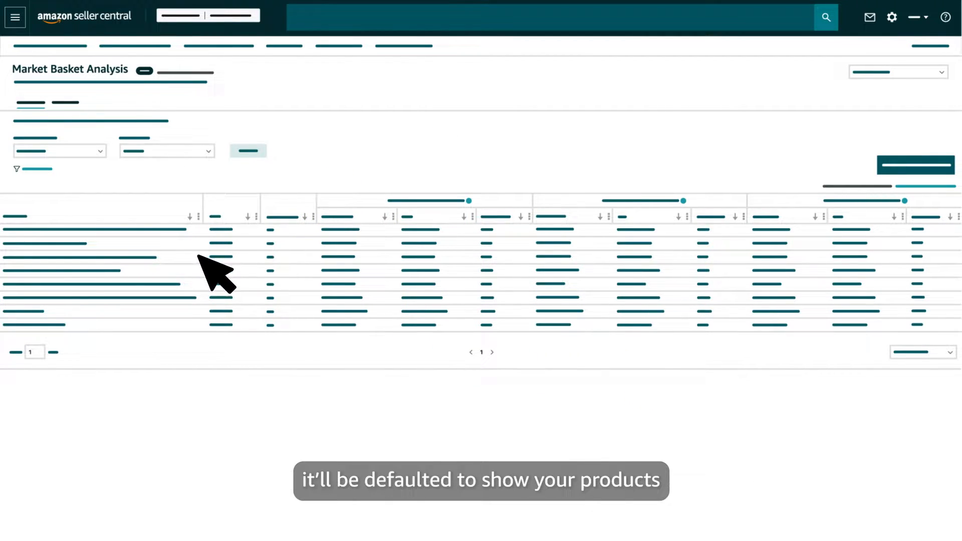
pyautogui.moveTo(218, 344)
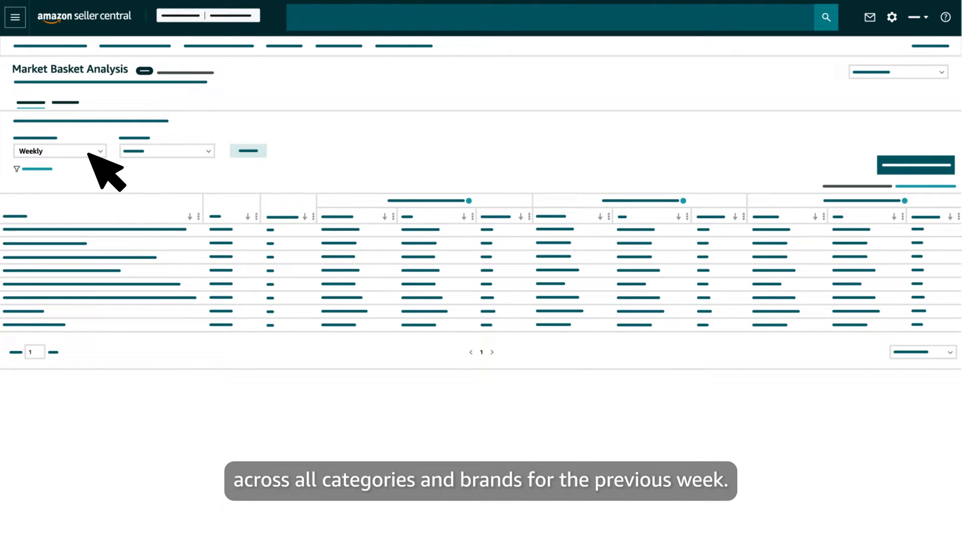
# Switch the Market Basket Analysis reporting range to Weekly and apply it
pyautogui.click(60, 151)
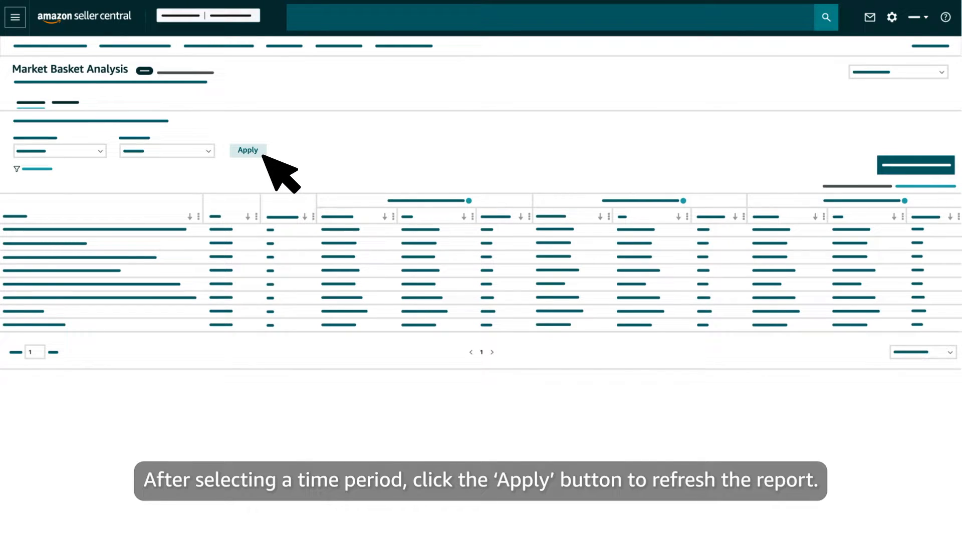
pyautogui.click(247, 150)
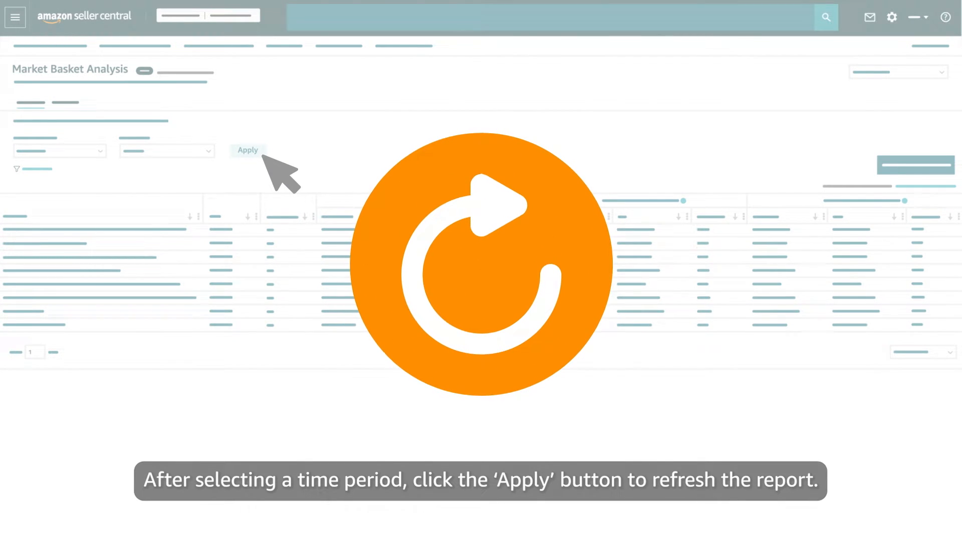
pyautogui.click(248, 150)
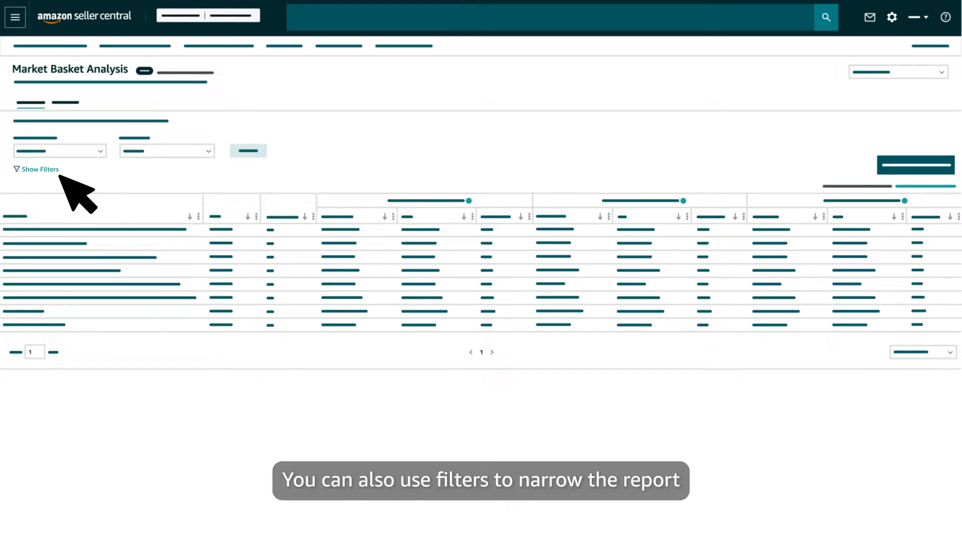
pyautogui.moveTo(457, 230)
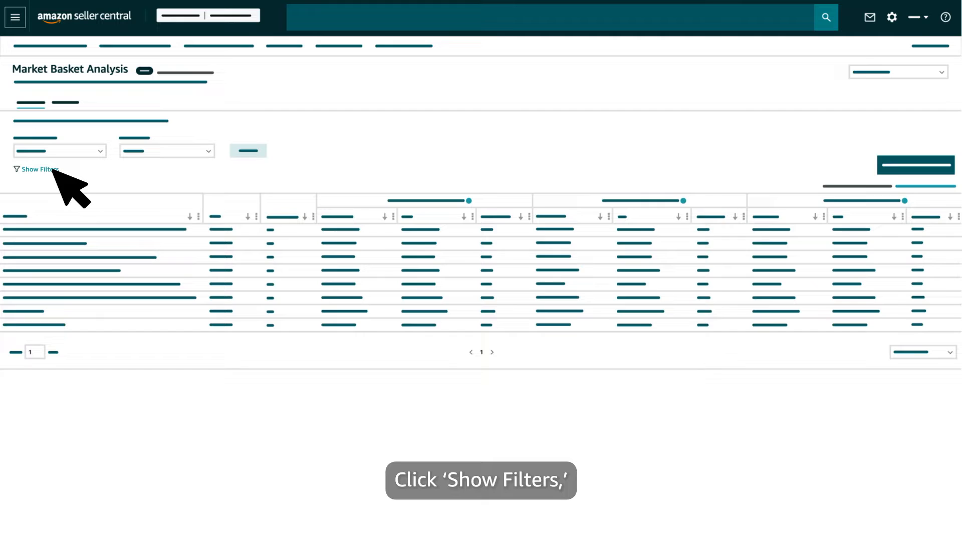
# Filter the report by Product Displayed and ASIN Search, then refine the results
pyautogui.click(40, 169)
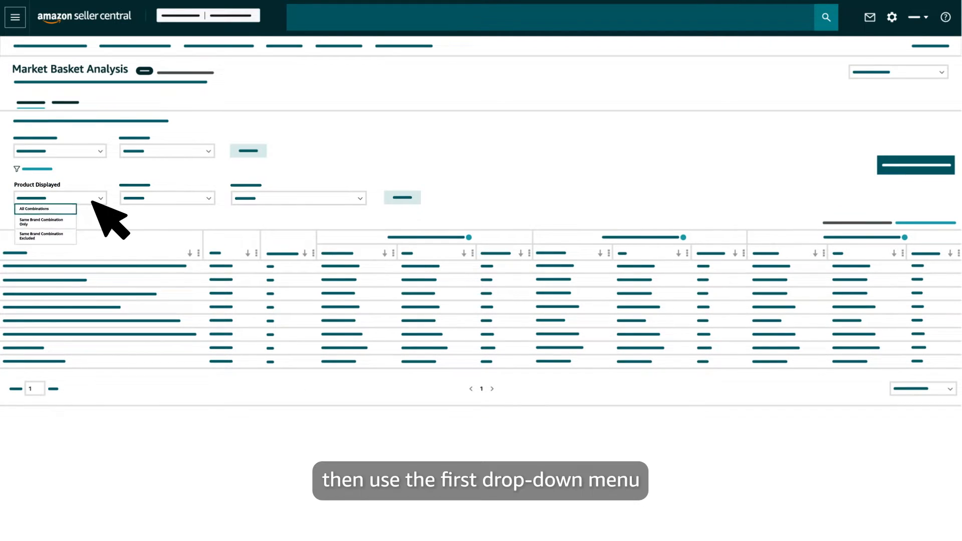
pyautogui.moveTo(59, 231)
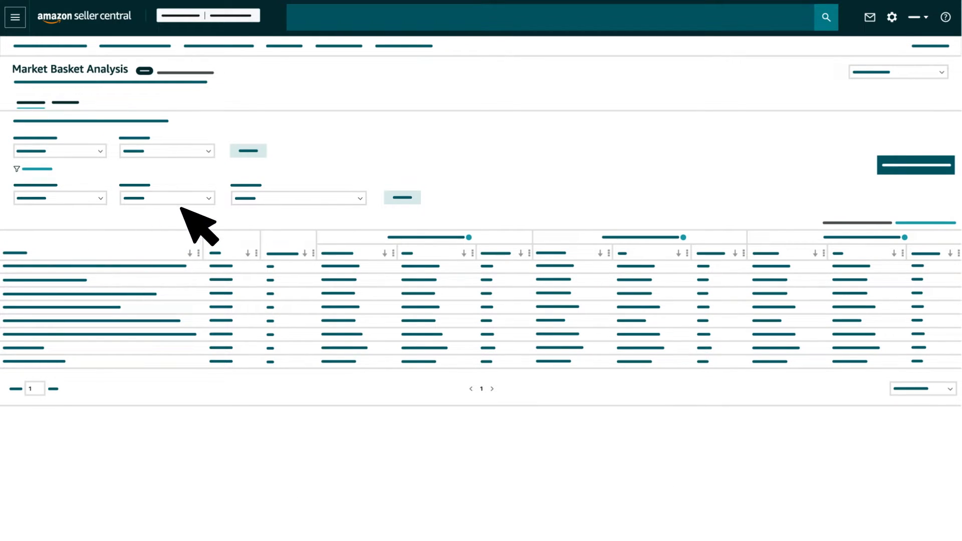
pyautogui.click(167, 198)
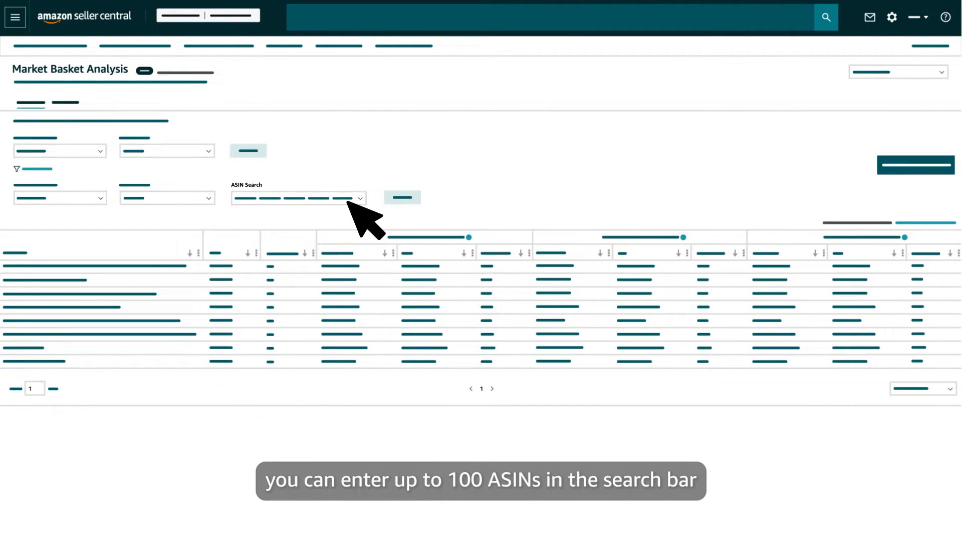
pyautogui.click(298, 197)
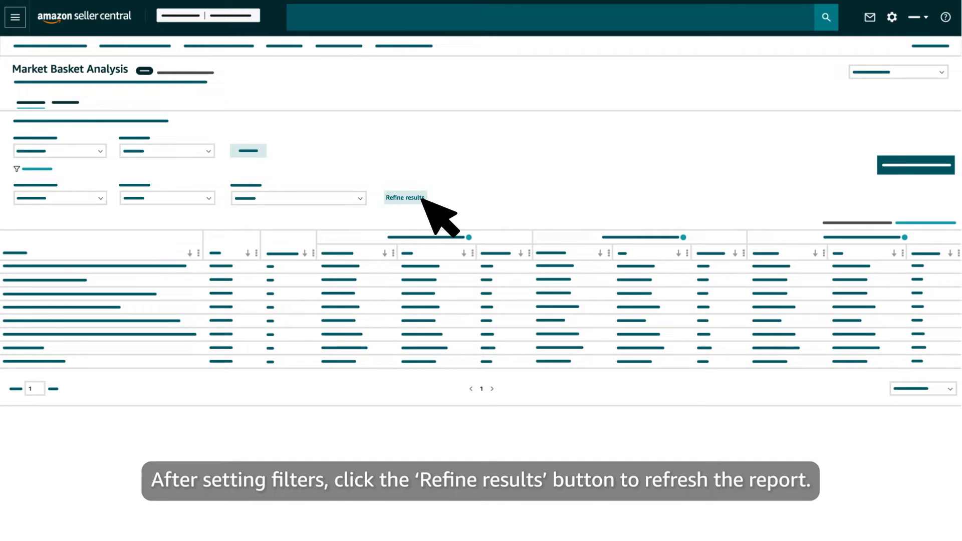
pyautogui.click(404, 197)
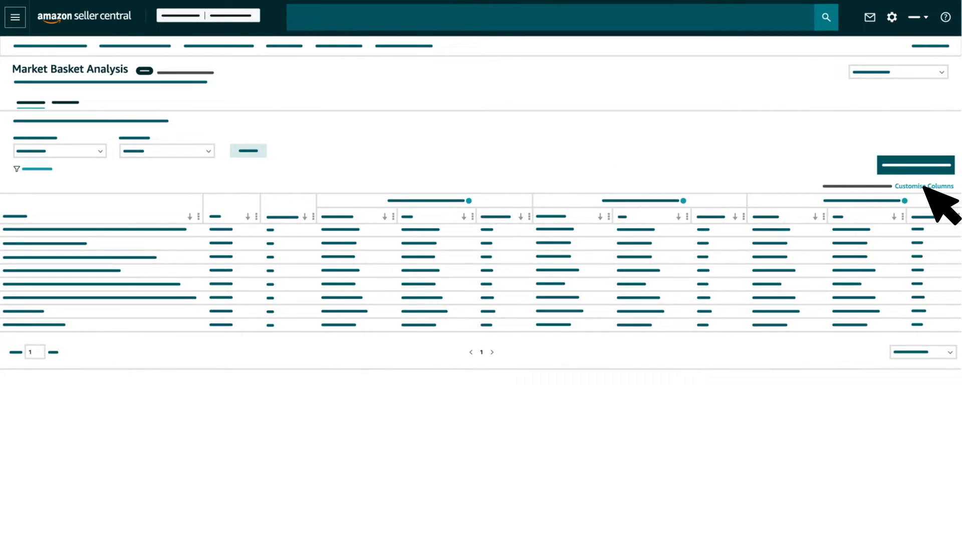
# Pick the report columns under Customise Columns and save the selection
pyautogui.click(925, 185)
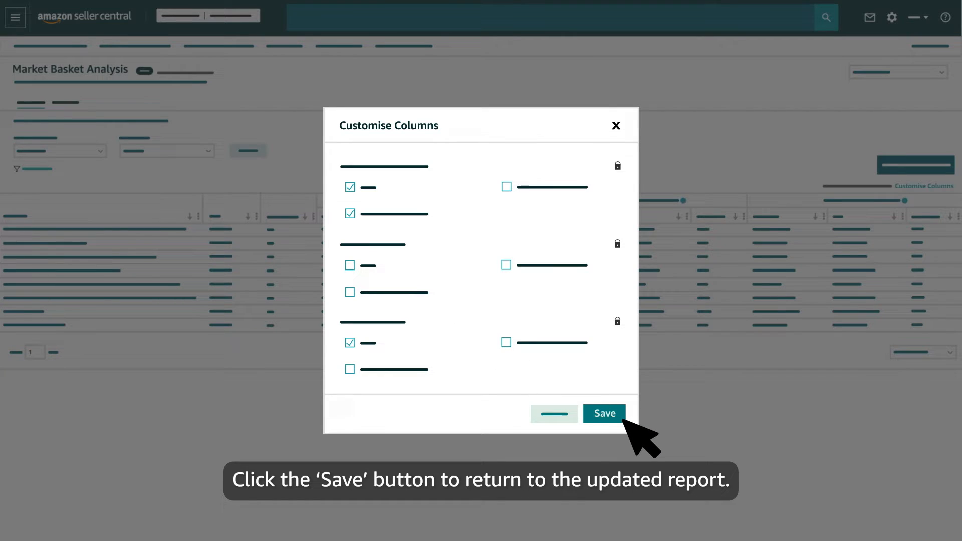
pyautogui.click(604, 412)
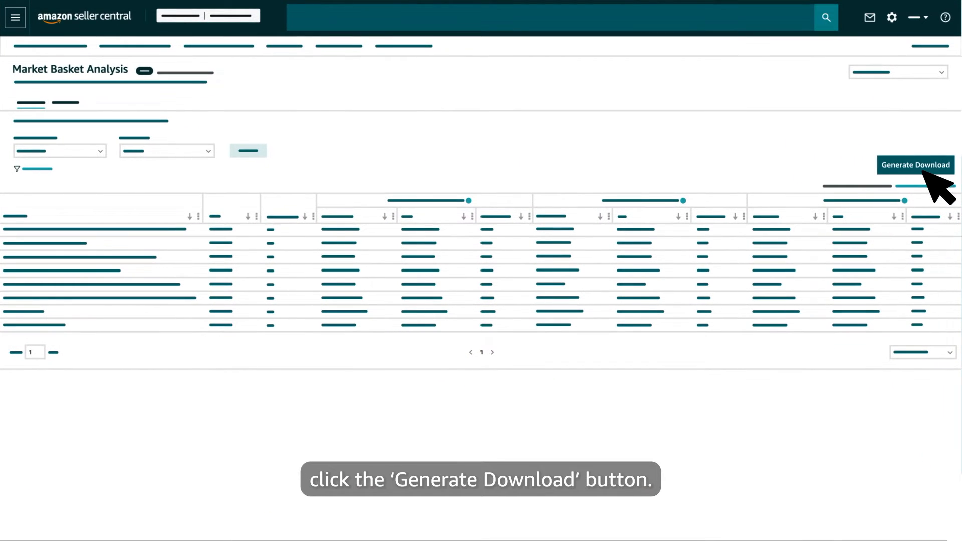
# Generate a report download using the second view option and check it in Download Manager
pyautogui.click(916, 164)
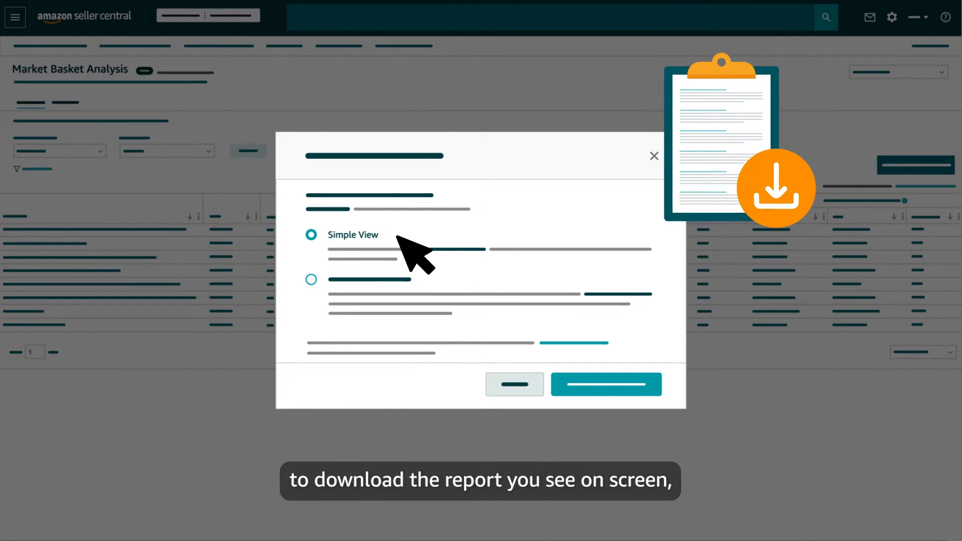
pyautogui.click(311, 279)
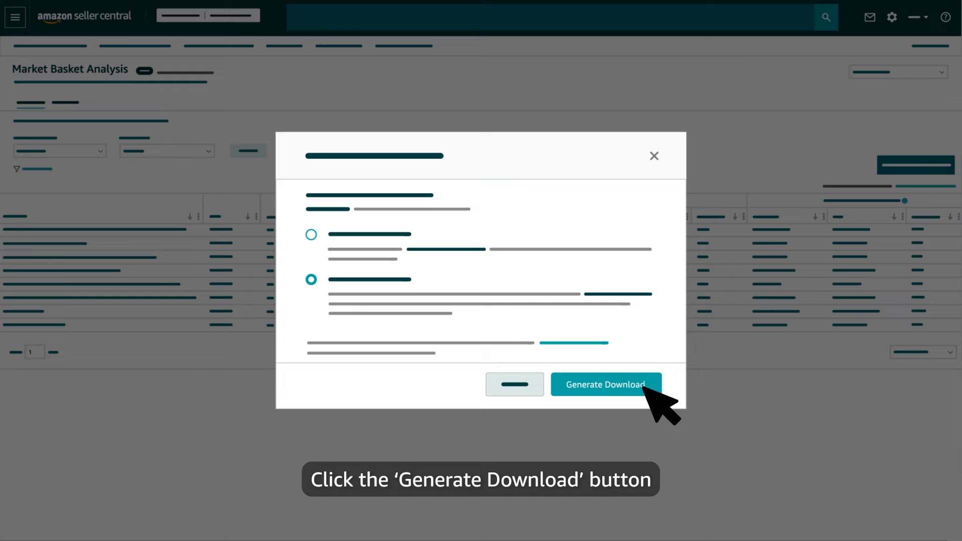
pyautogui.click(604, 385)
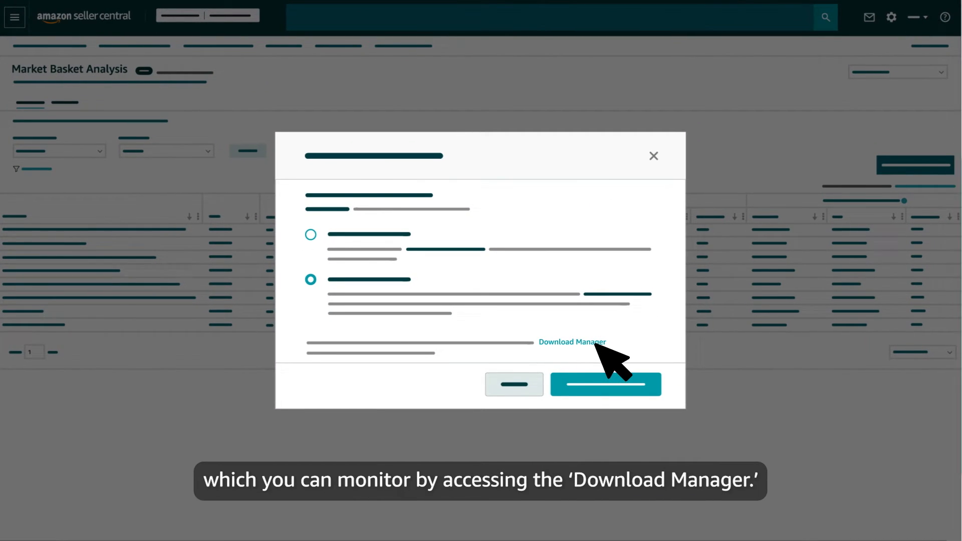
pyautogui.click(572, 342)
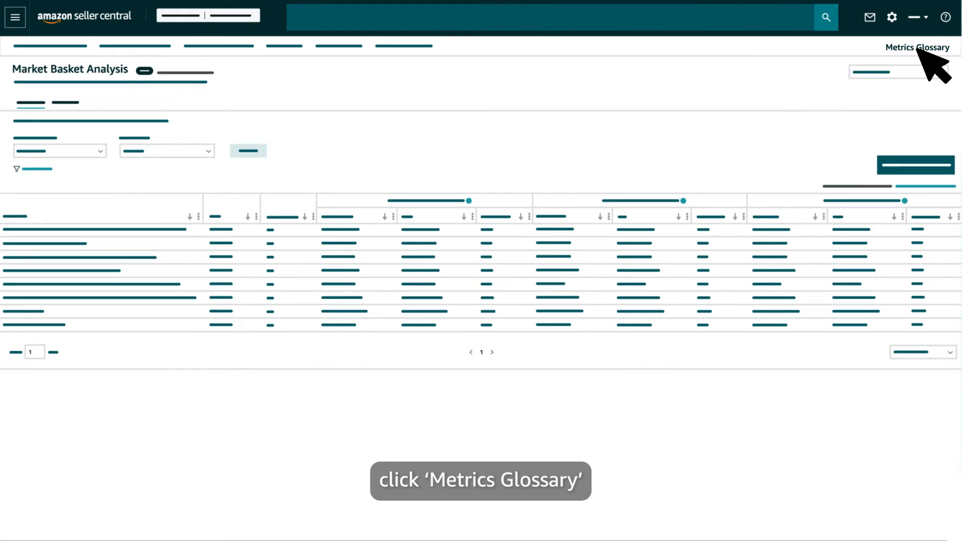
# Open the Metrics Glossary from the Brand Analytics report bar
pyautogui.click(916, 47)
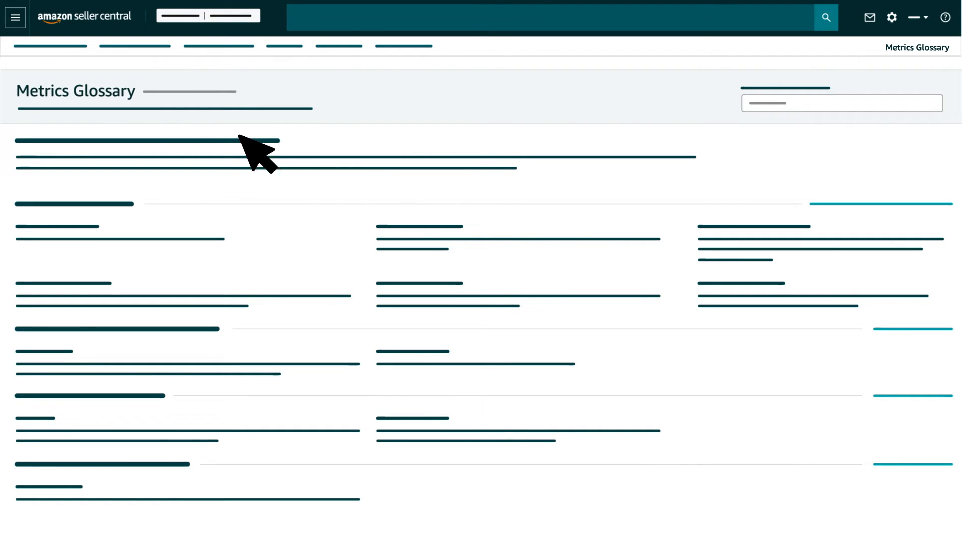
pyautogui.moveTo(522, 178)
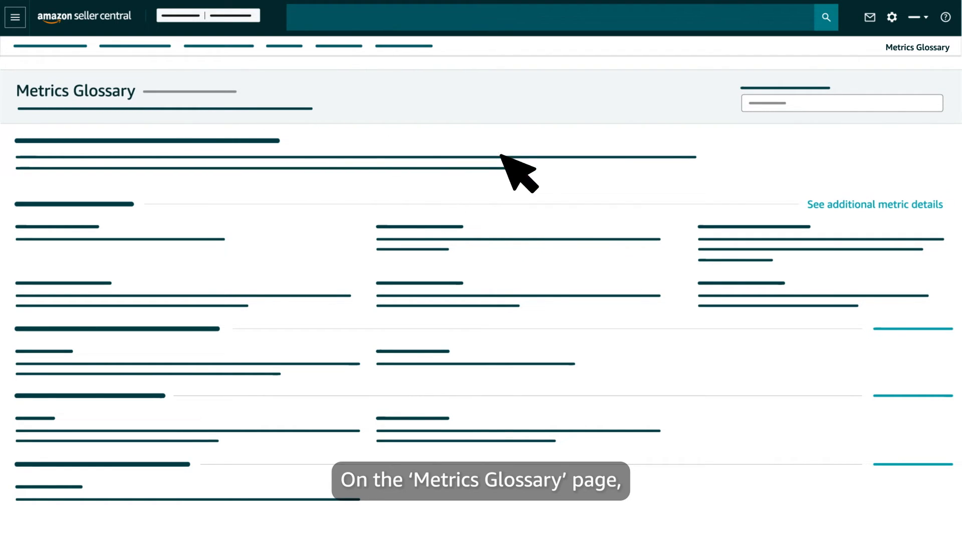